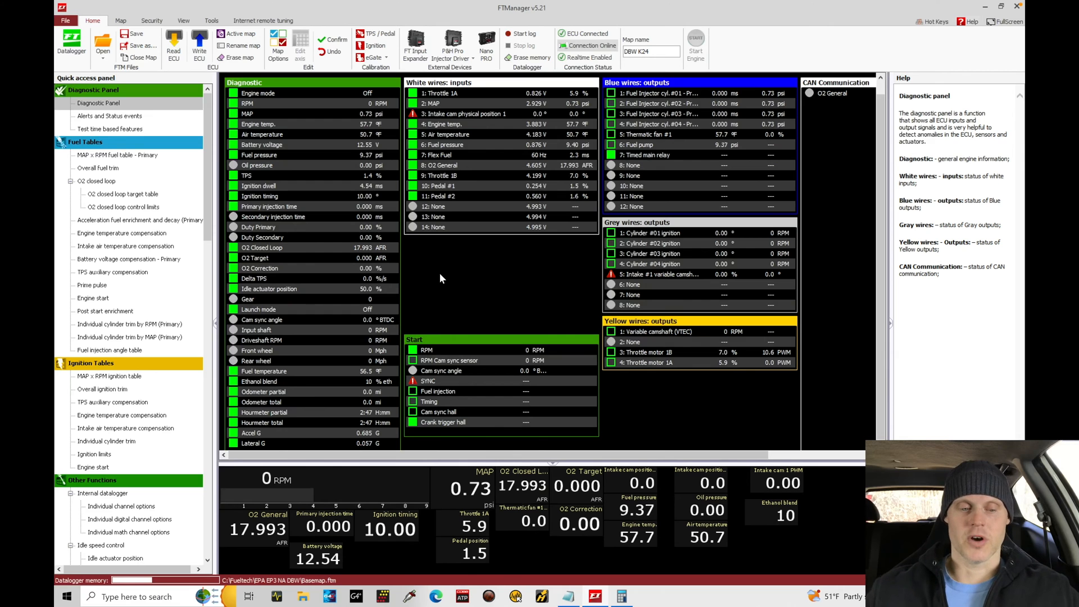
Step: Switch from the diagnostic overview to the primary MAP x RPM fuel table
left_click(117, 155)
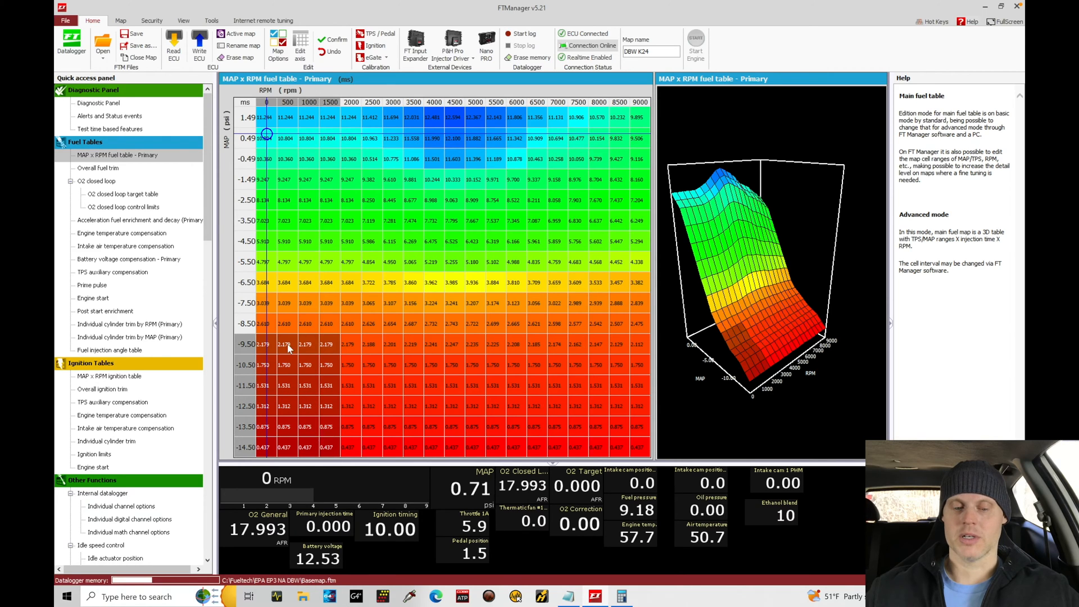
mouse_move(292, 360)
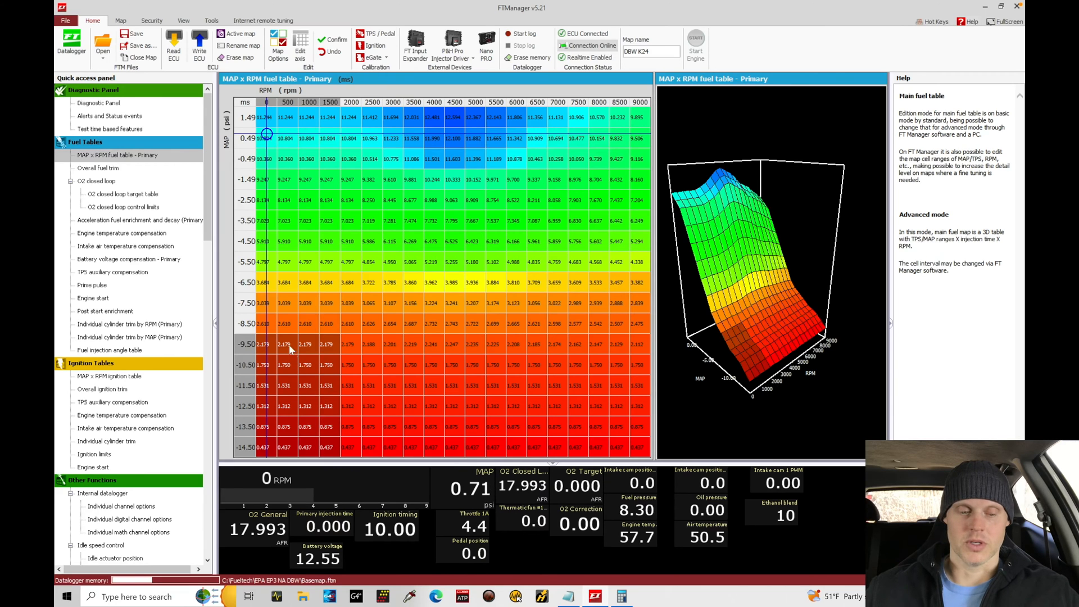
Step: View engine temperature compensation, then post start enrichment, then return to temperature compensation
left_click(123, 232)
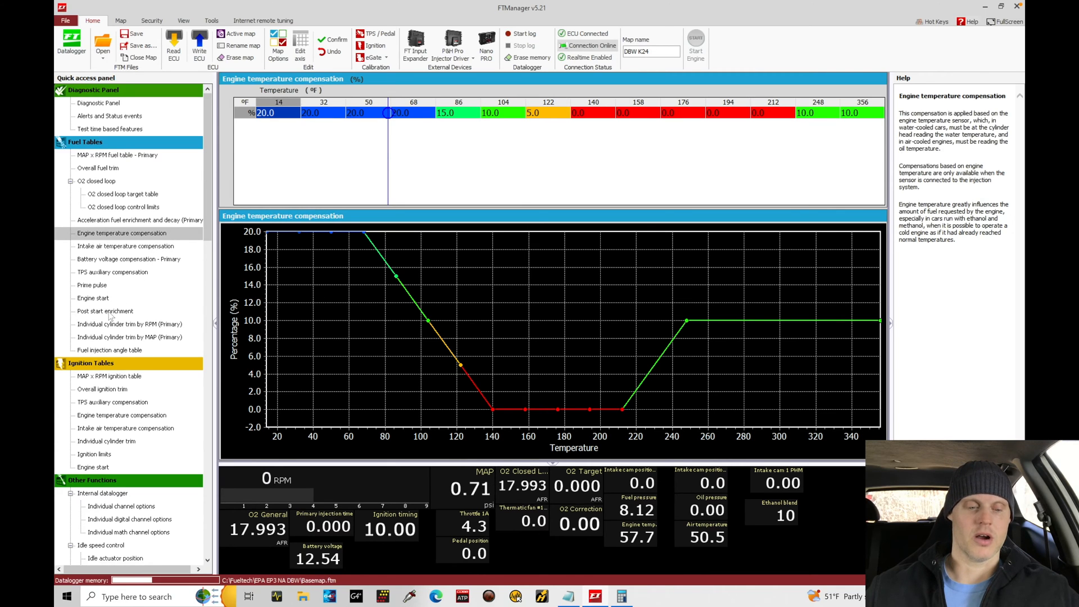
left_click(105, 311)
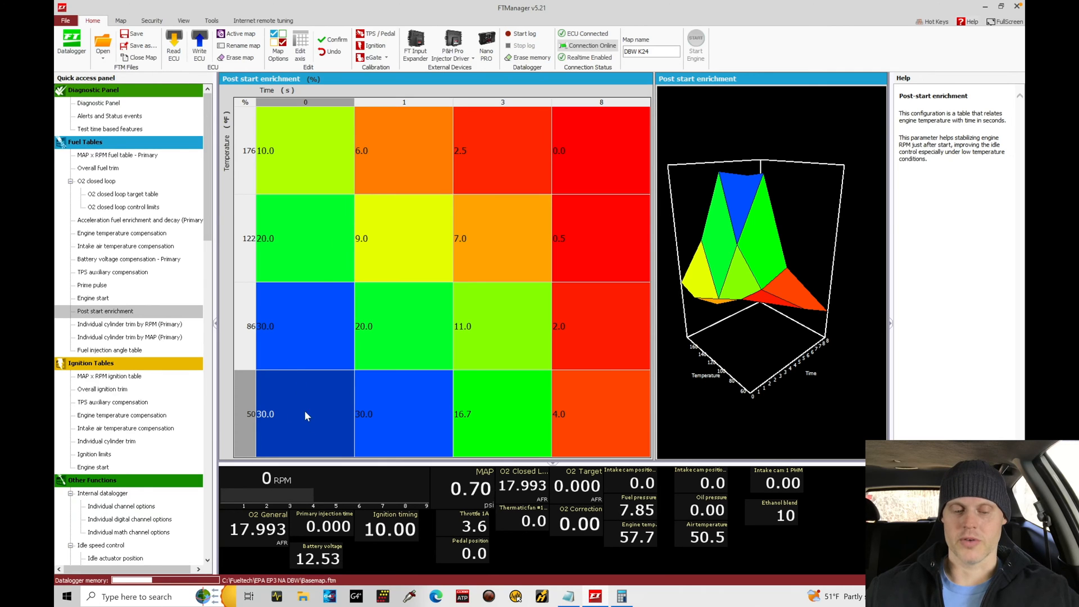
mouse_move(153, 266)
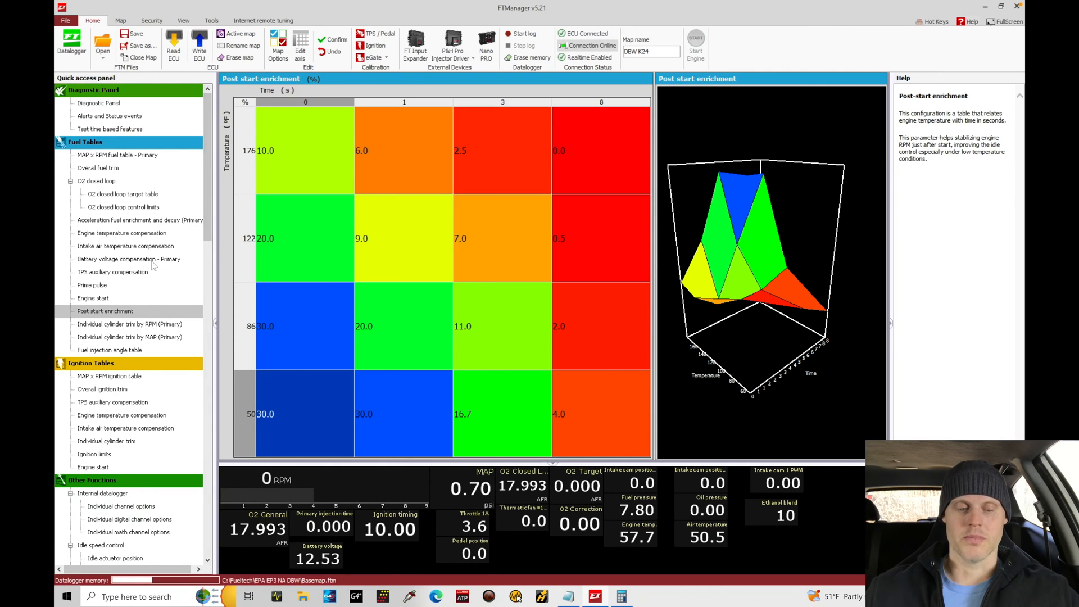
left_click(121, 233)
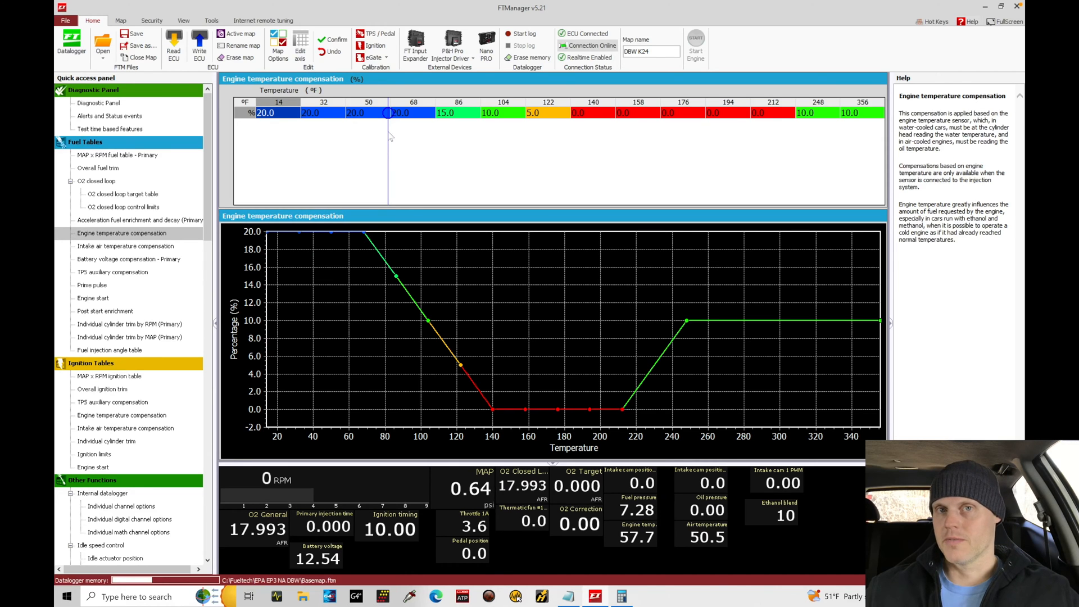
Step: Revisit post start enrichment and temperature compensation, ending on the primary MAP x RPM table
left_click(637, 113)
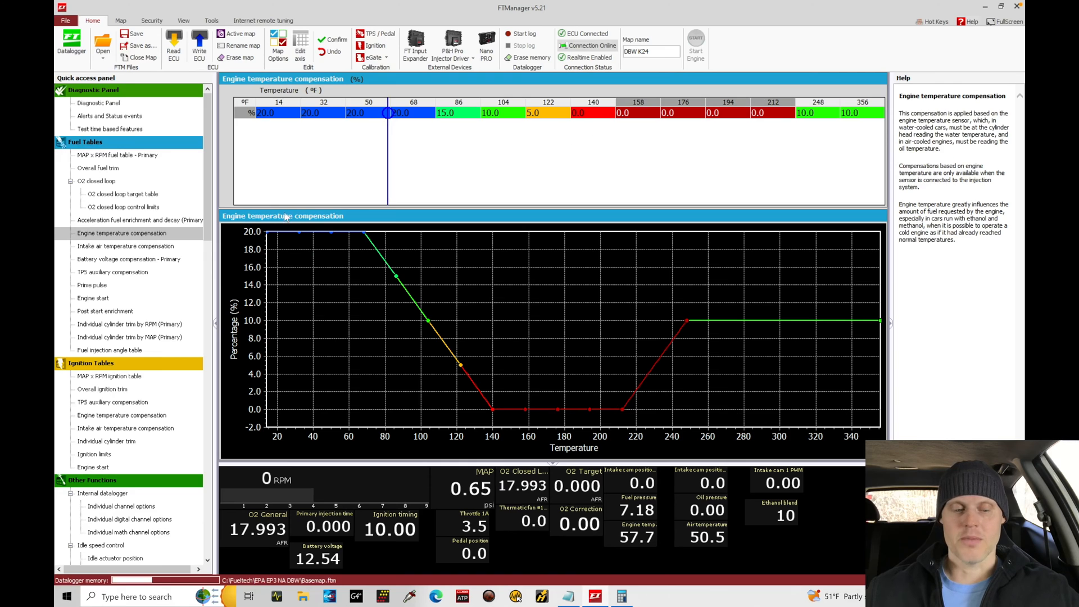
left_click(105, 311)
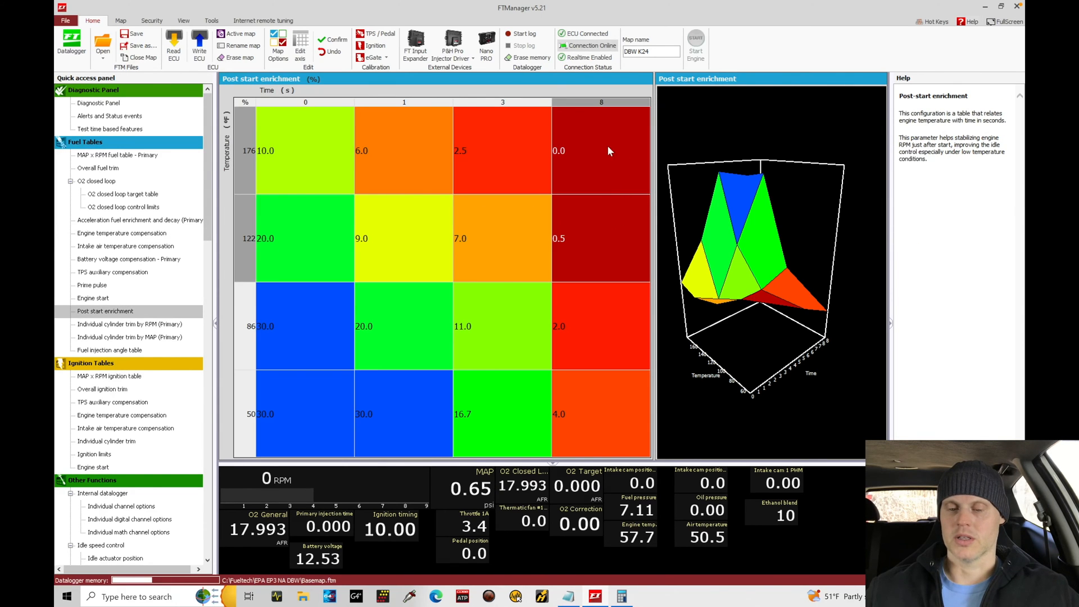
mouse_move(601, 123)
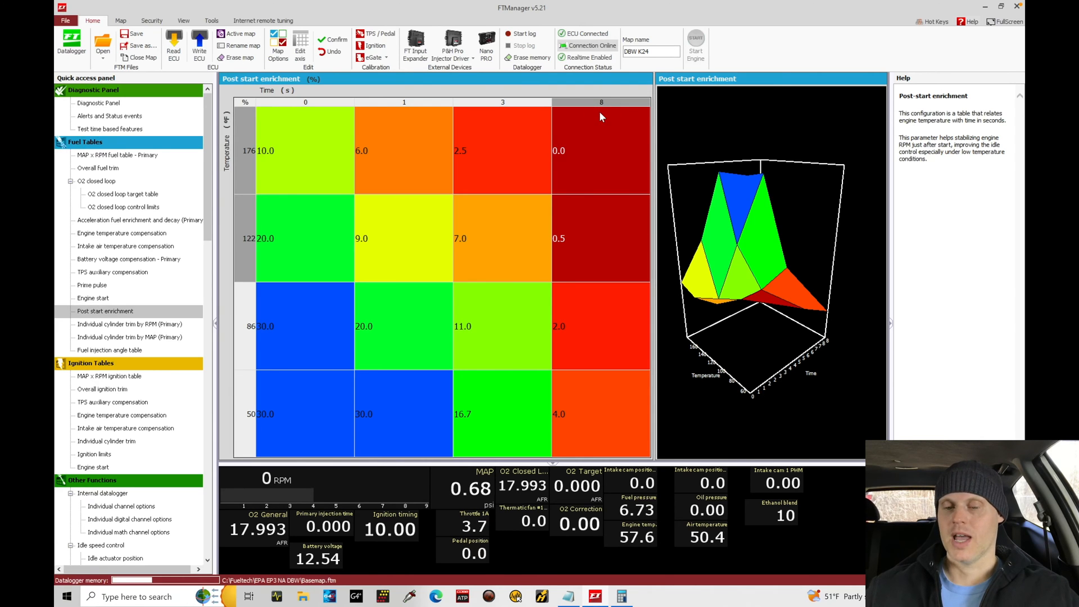
mouse_move(141, 273)
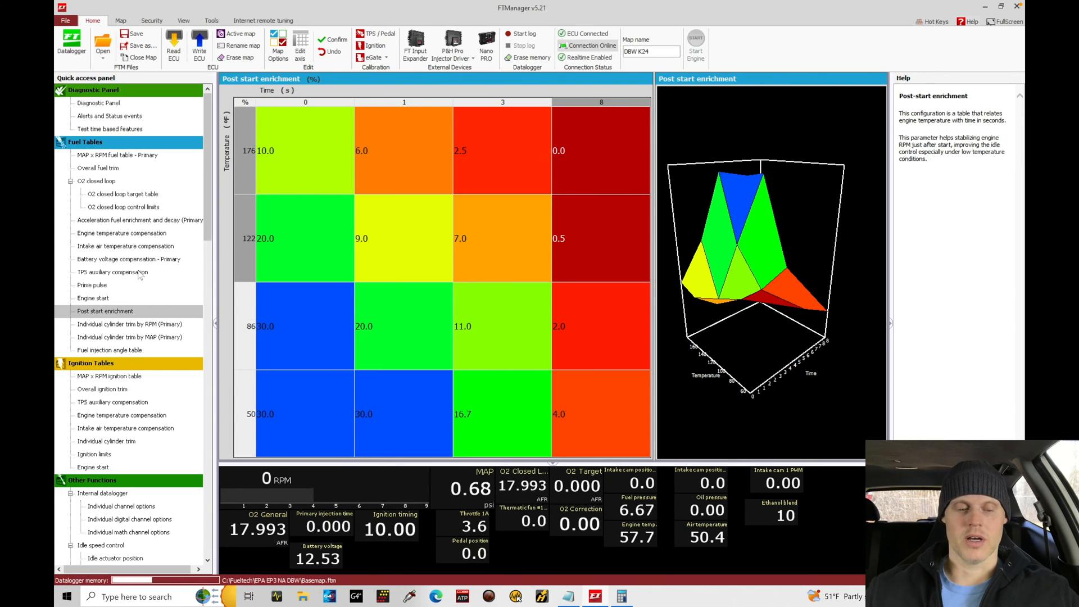
left_click(124, 233)
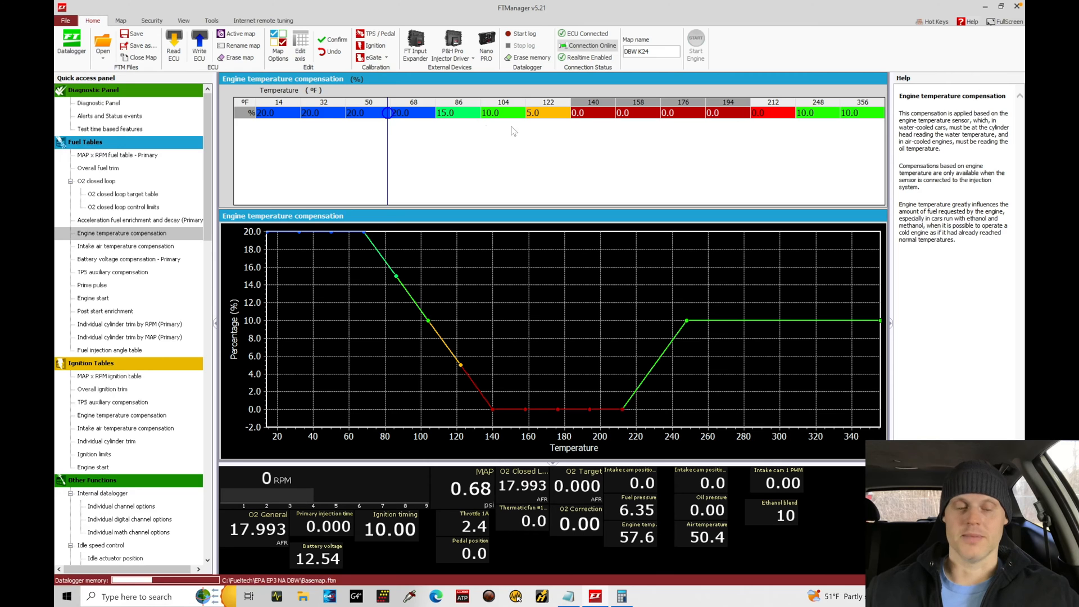
left_click(117, 155)
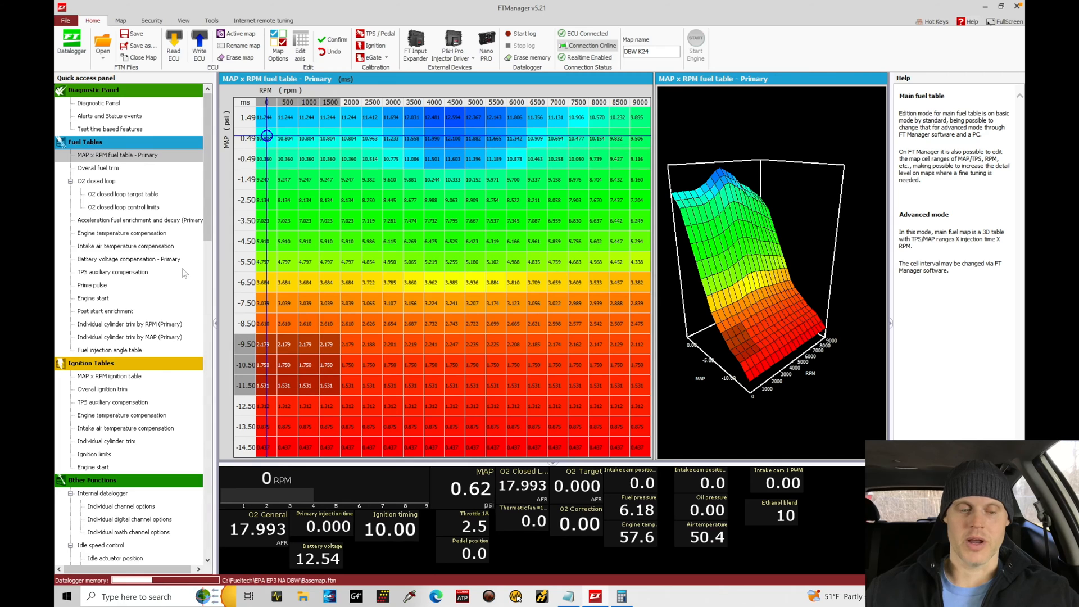
Step: Show the primary injectors' battery voltage compensation curve of injection time versus voltage
left_click(128, 259)
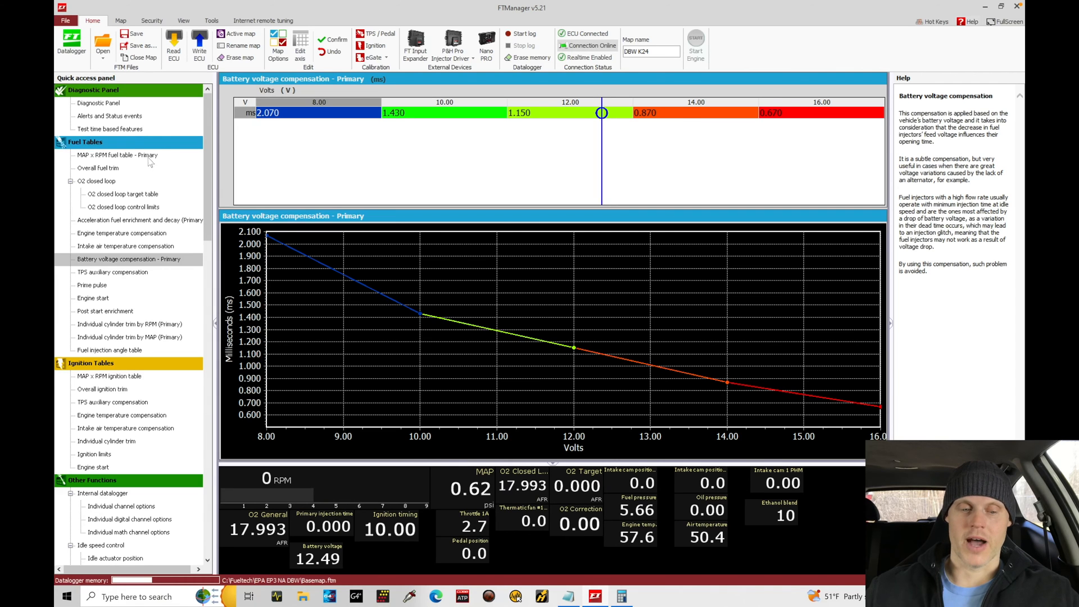
Step: Return to the primary MAP x RPM injection-time grid and 3D surface
left_click(117, 155)
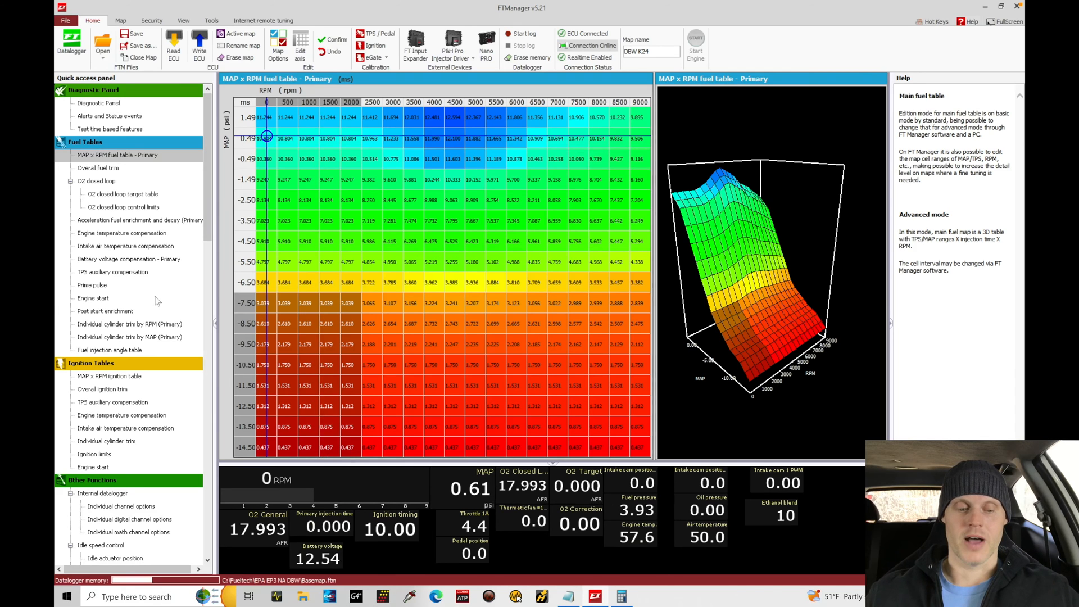
Step: Review the engine start table (16 ms cold to 4 ms hot), then reach idle speed control
left_click(93, 297)
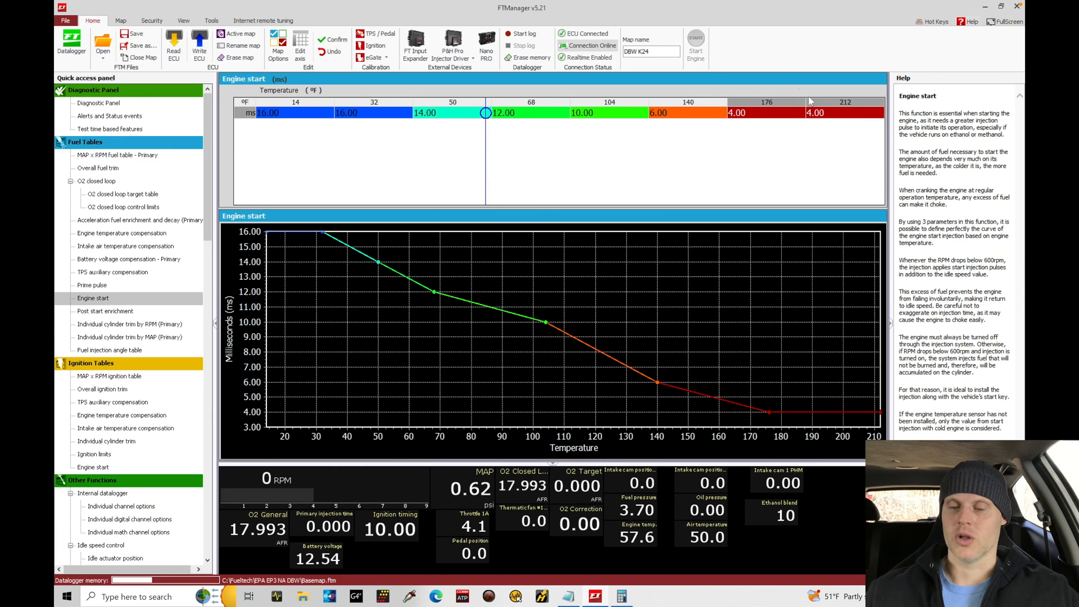
mouse_move(791, 135)
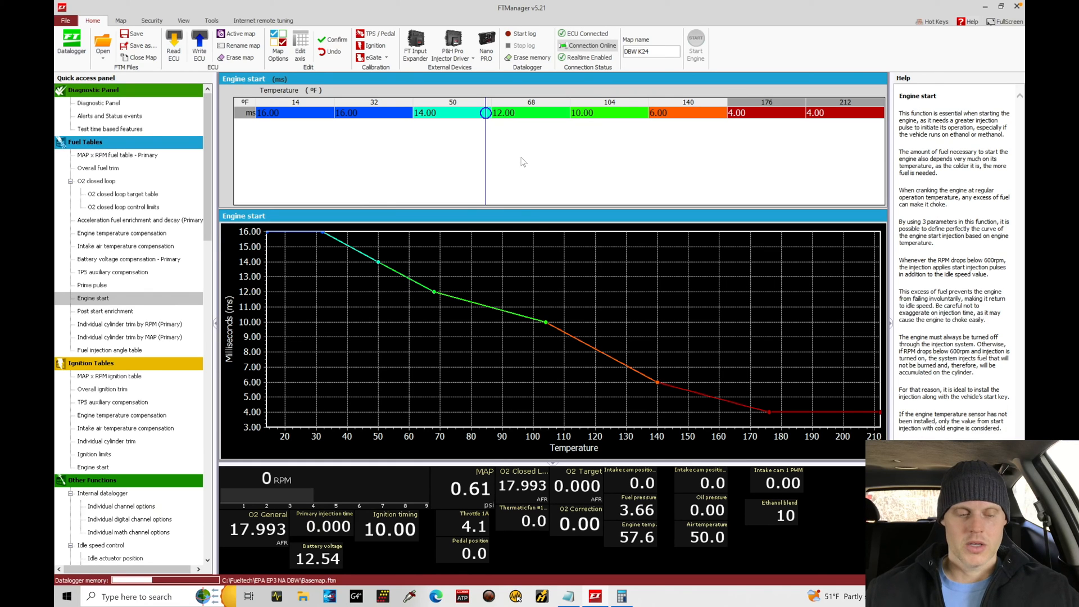
scroll("down", 3)
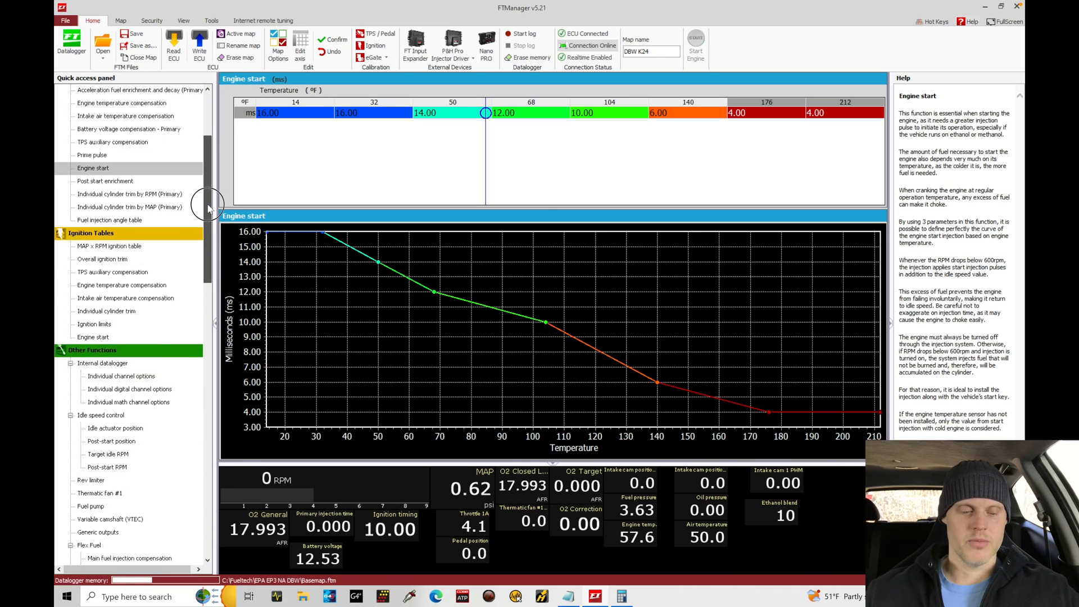
scroll("down", 3)
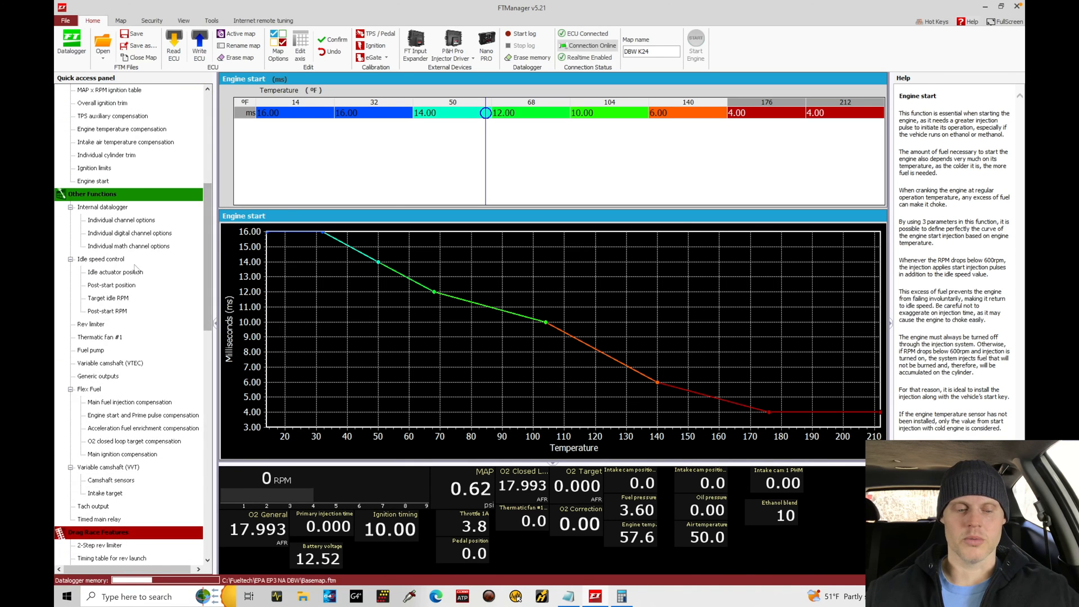
left_click(101, 258)
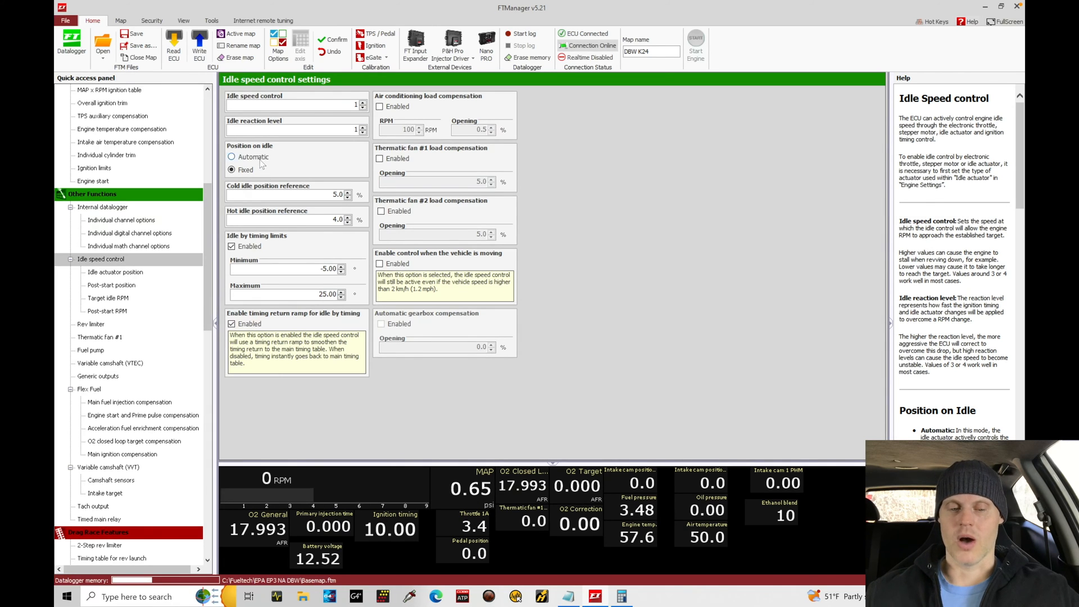
Step: Check fixed idle position with 5.0%/4.0% references, then bring up the target idle RPM curve
left_click(233, 169)
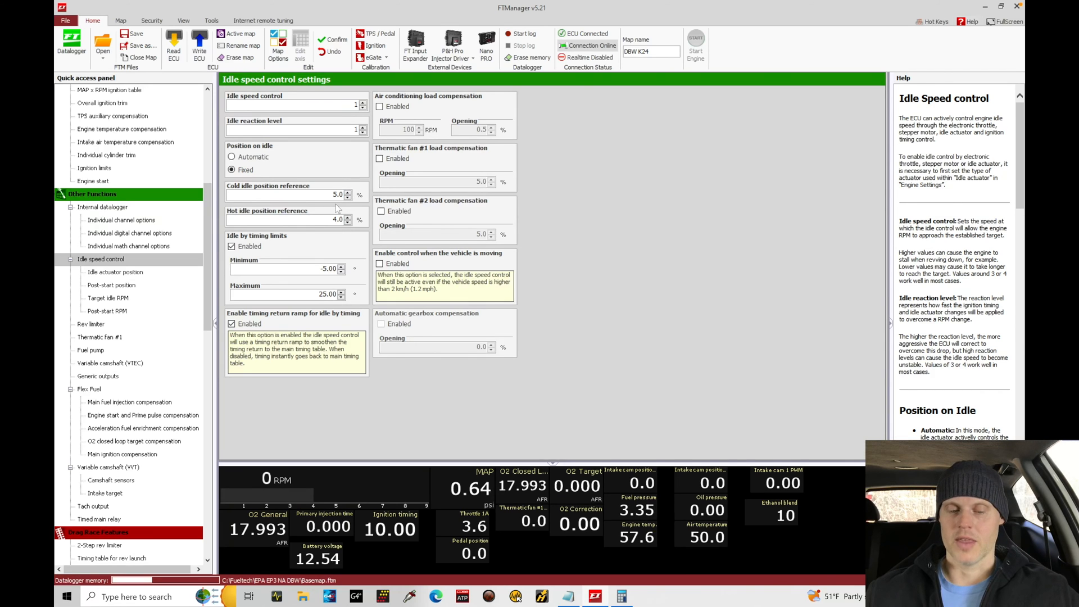
mouse_move(301, 291)
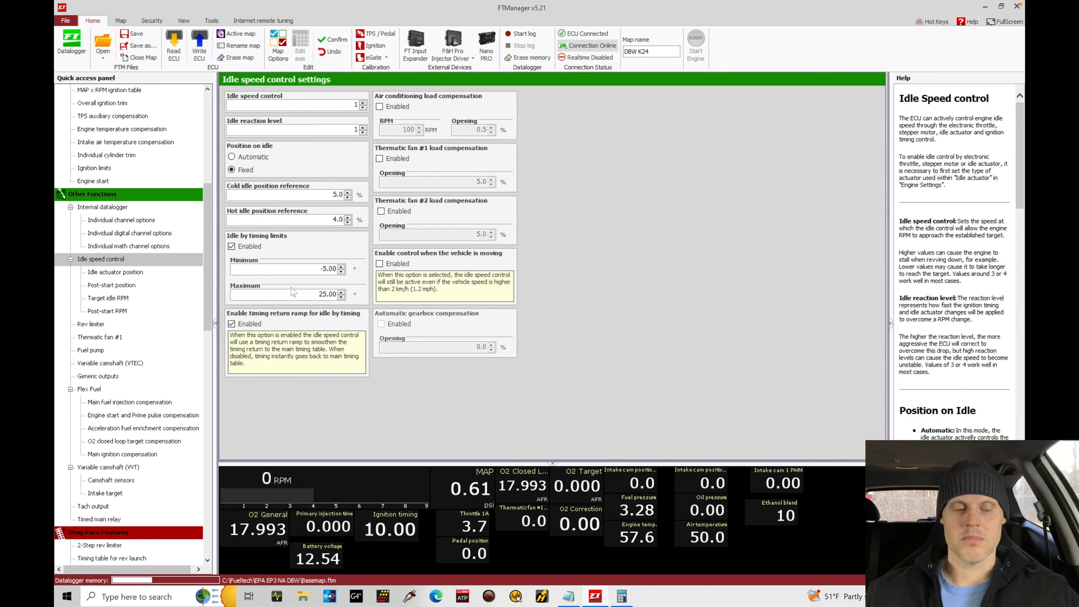
left_click(108, 298)
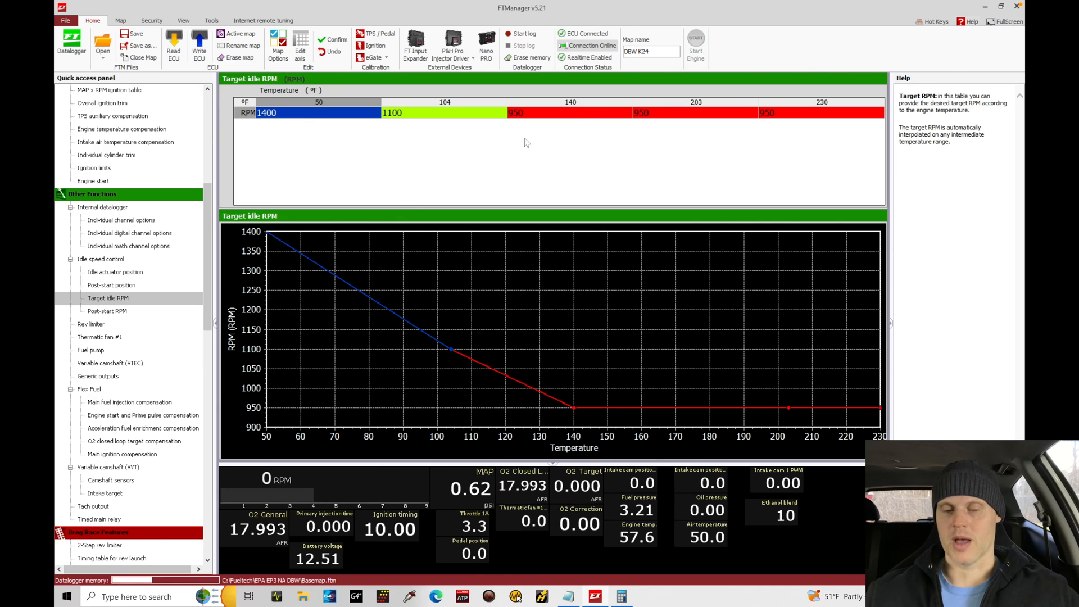
mouse_move(796, 121)
type("1200")
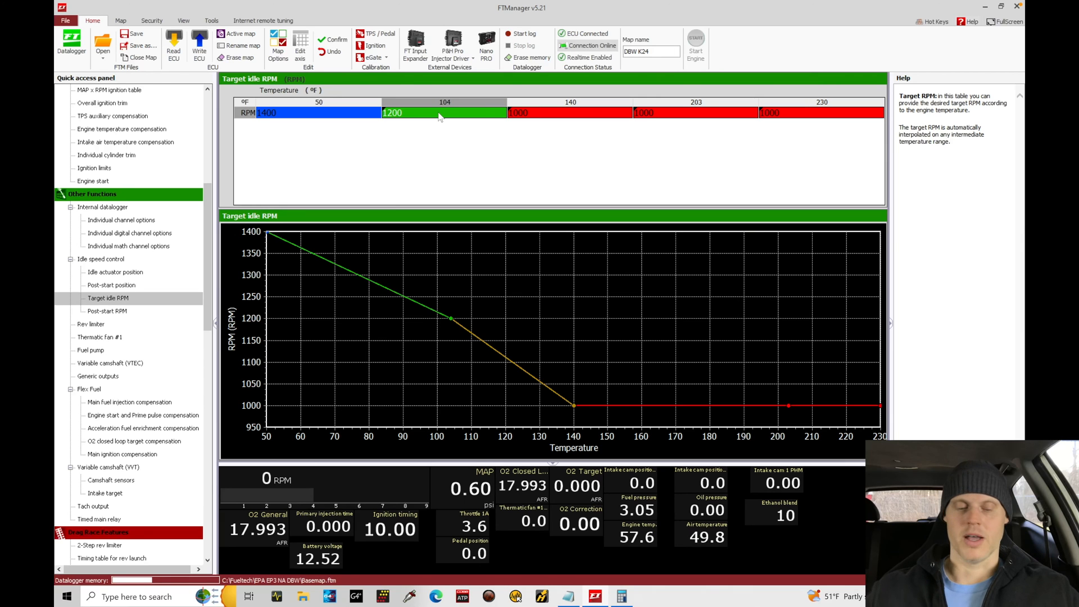
Step: Go back to idle speed control settings and bring up the 8%-to-3% idle actuator position curve
left_click(101, 258)
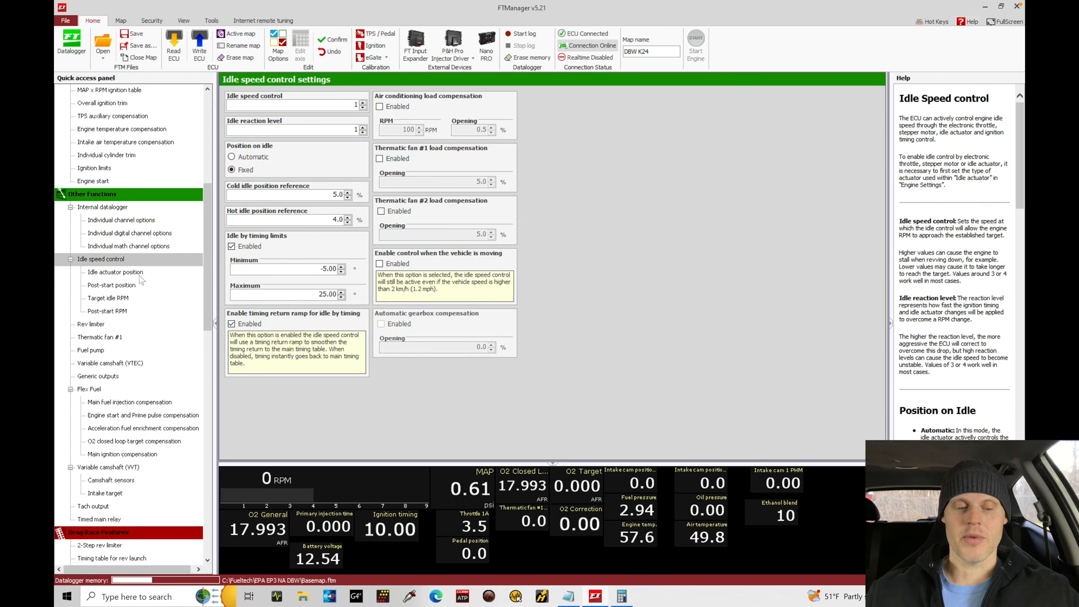
left_click(115, 272)
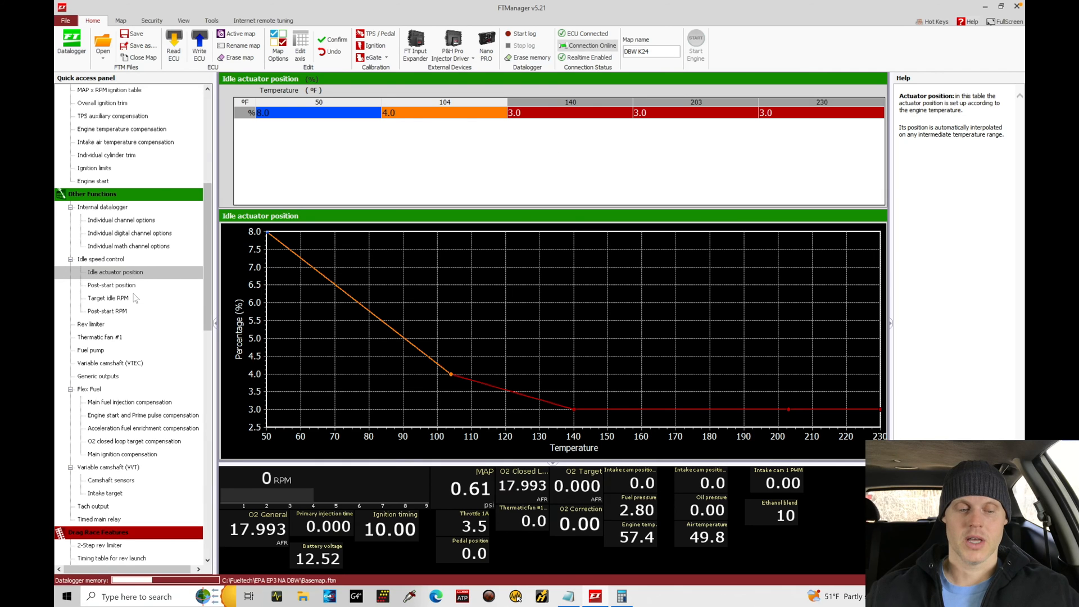
Step: Return to the target idle RPM curve reading 1400, 1200 and 1000 RPM
left_click(107, 298)
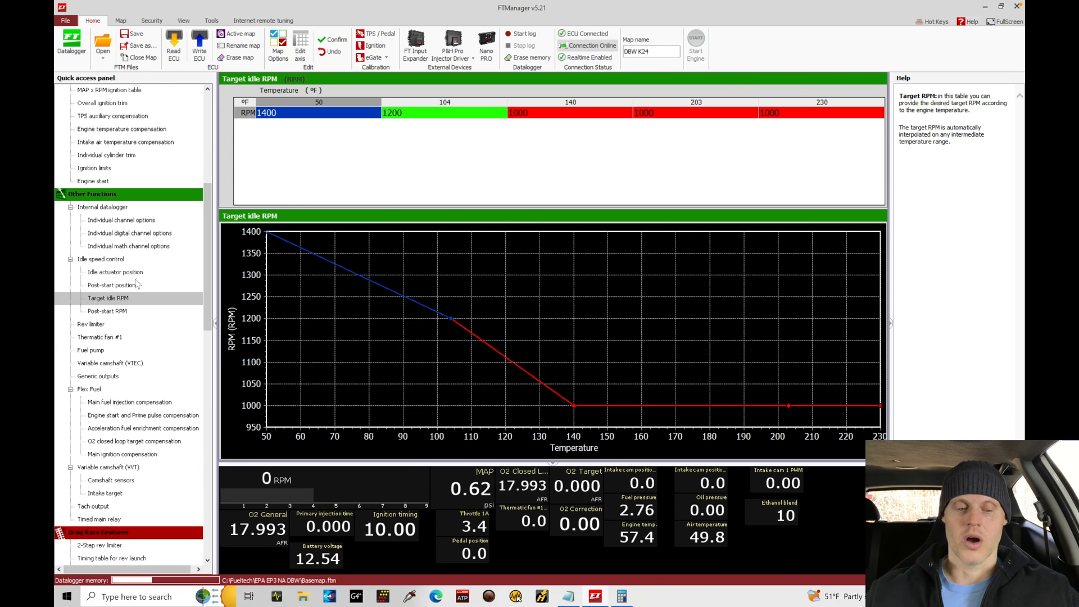
Step: Alternate between target idle RPM and actuator position curves, ending on idle speed control settings
left_click(115, 271)
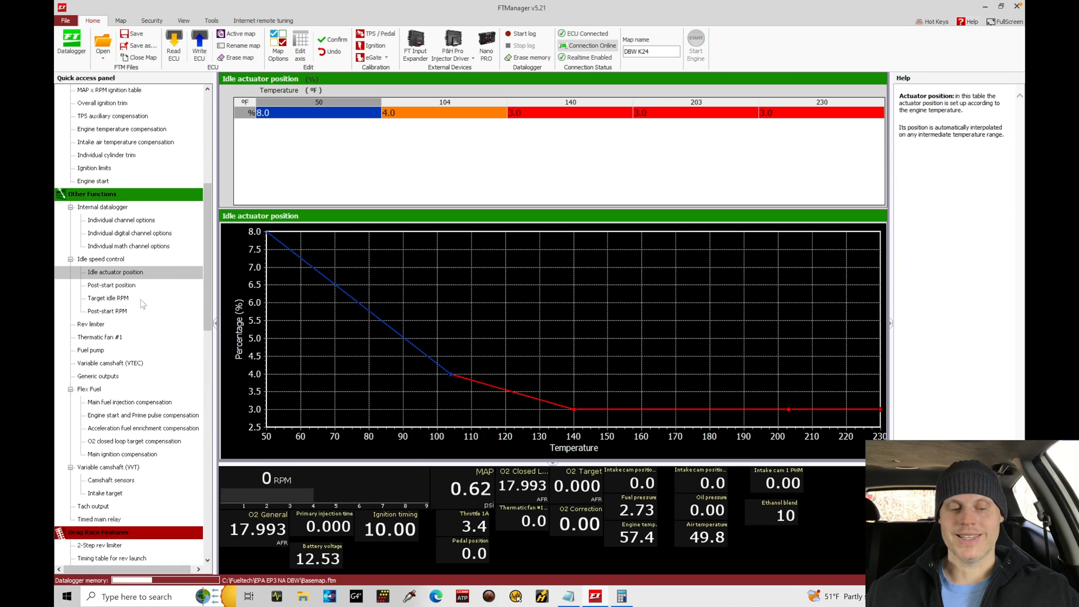
left_click(107, 297)
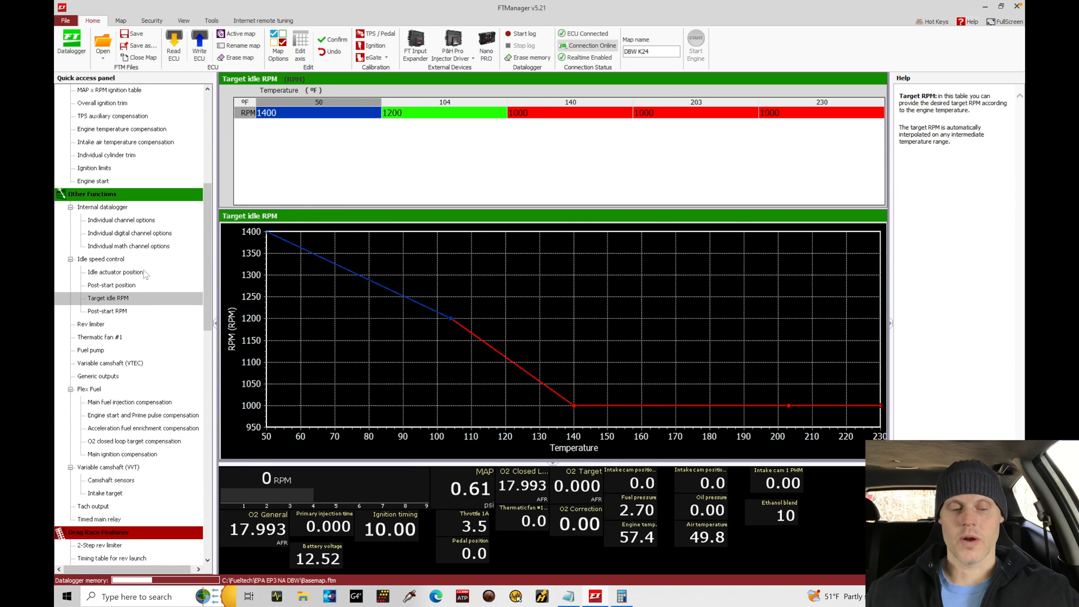
left_click(114, 272)
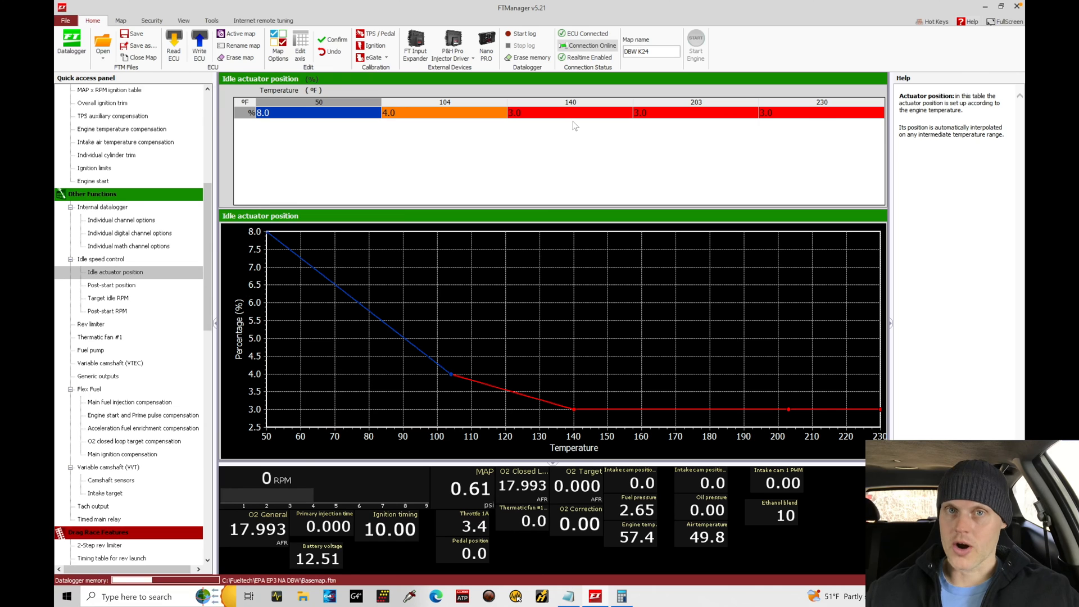
left_click(107, 298)
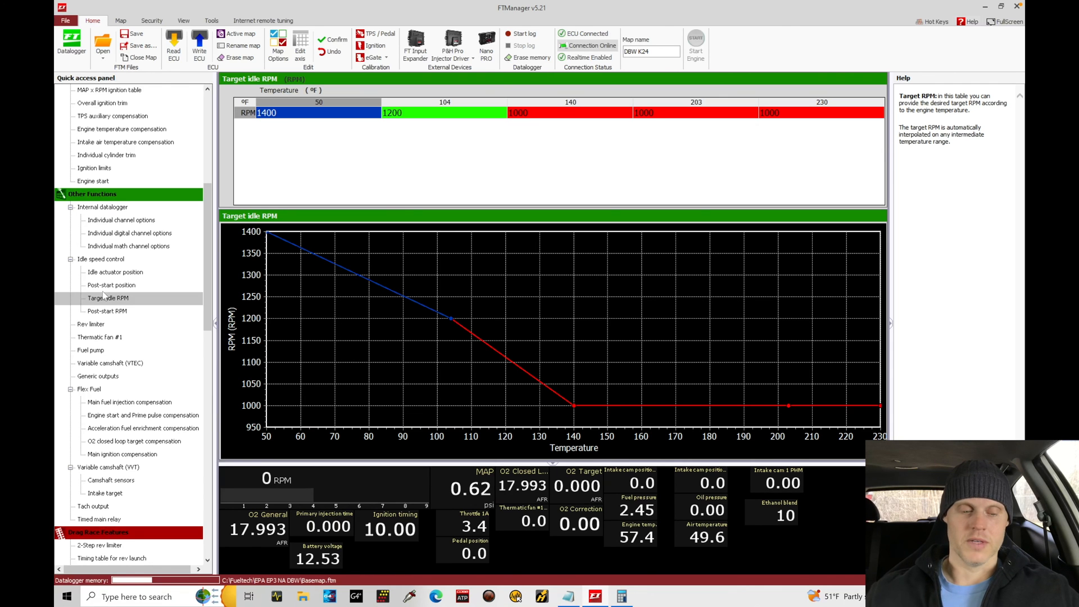
left_click(100, 259)
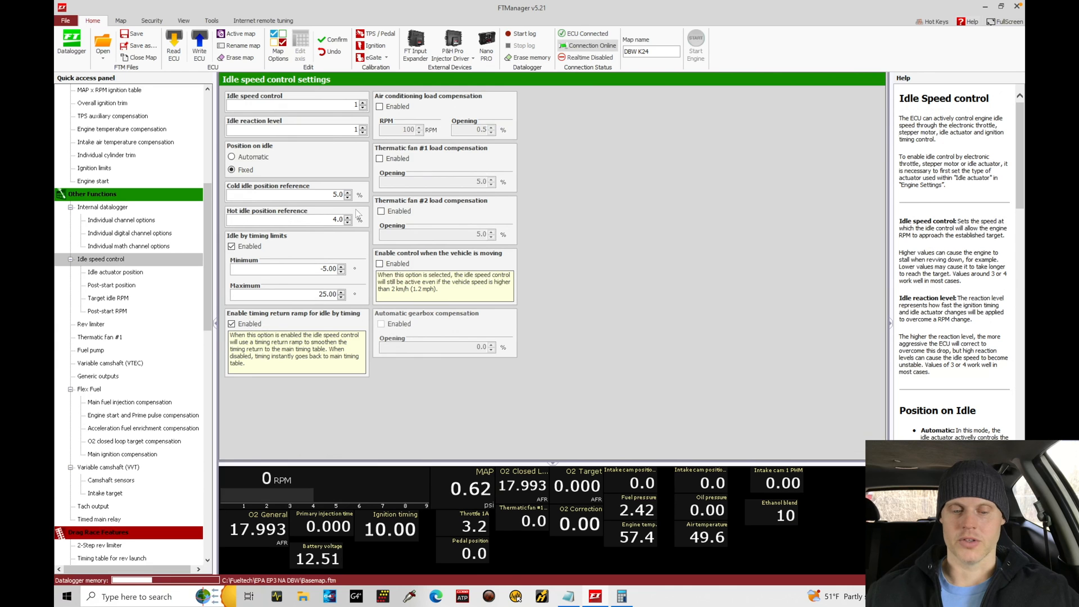